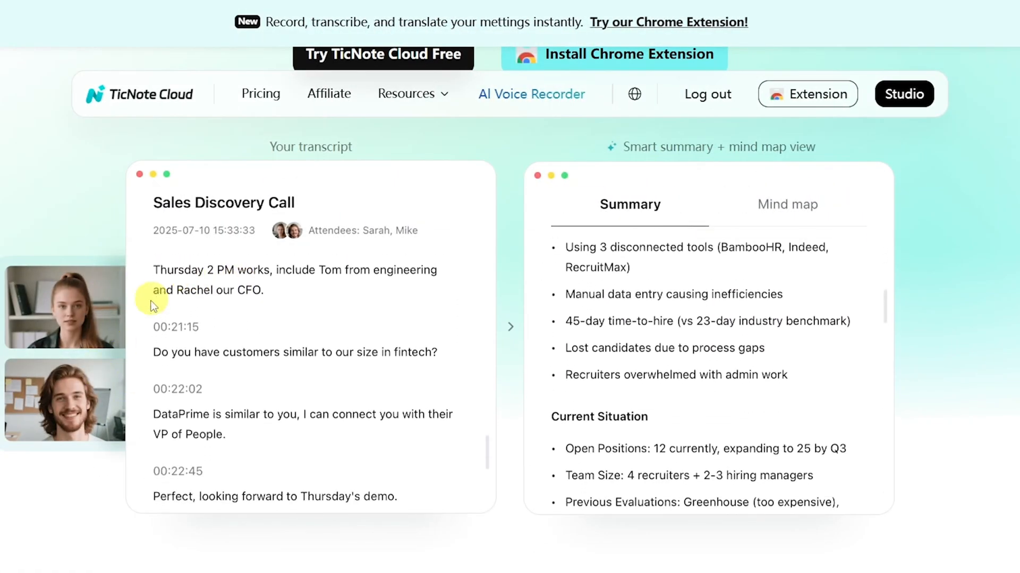
Begin a live microphone recording in the 'new meeting' folder with English transcription running
scroll("down", 3)
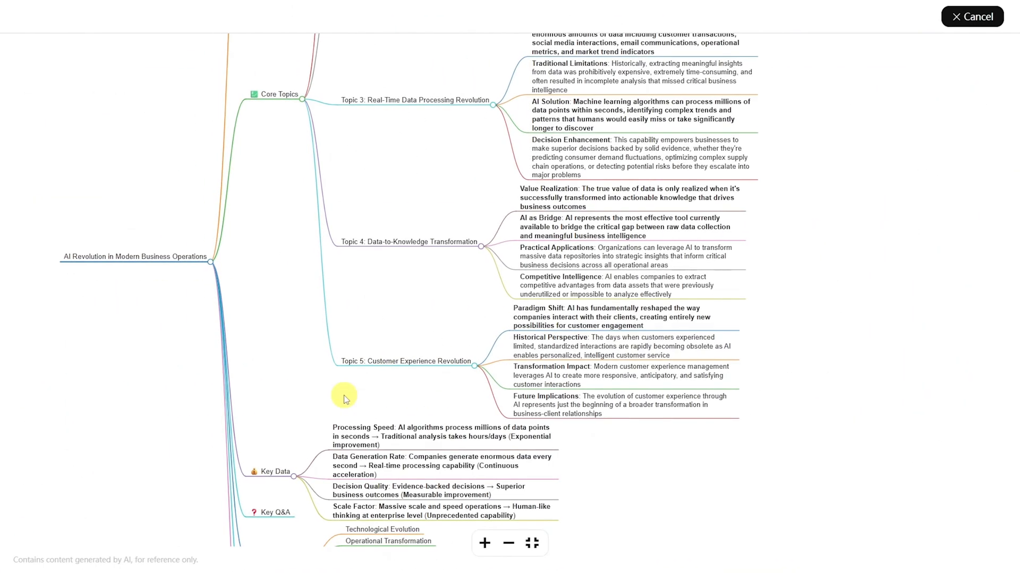
left_click(971, 16)
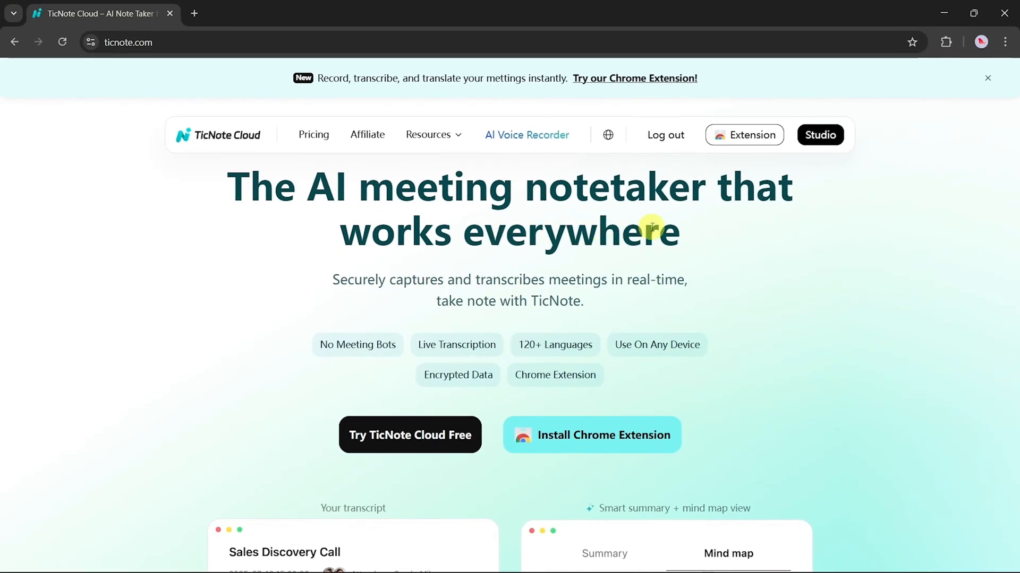
mouse_move(415, 282)
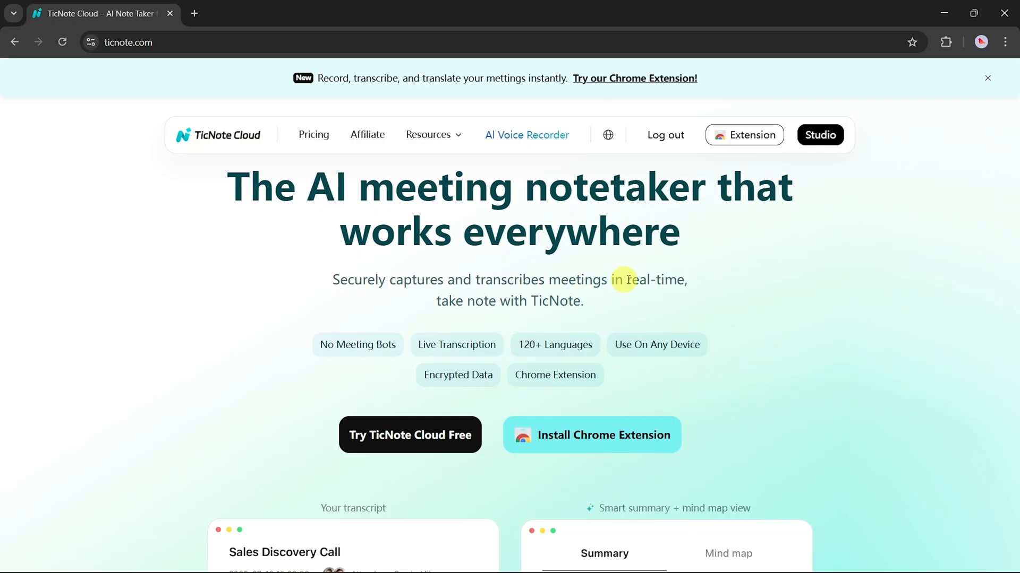
scroll("down", 3)
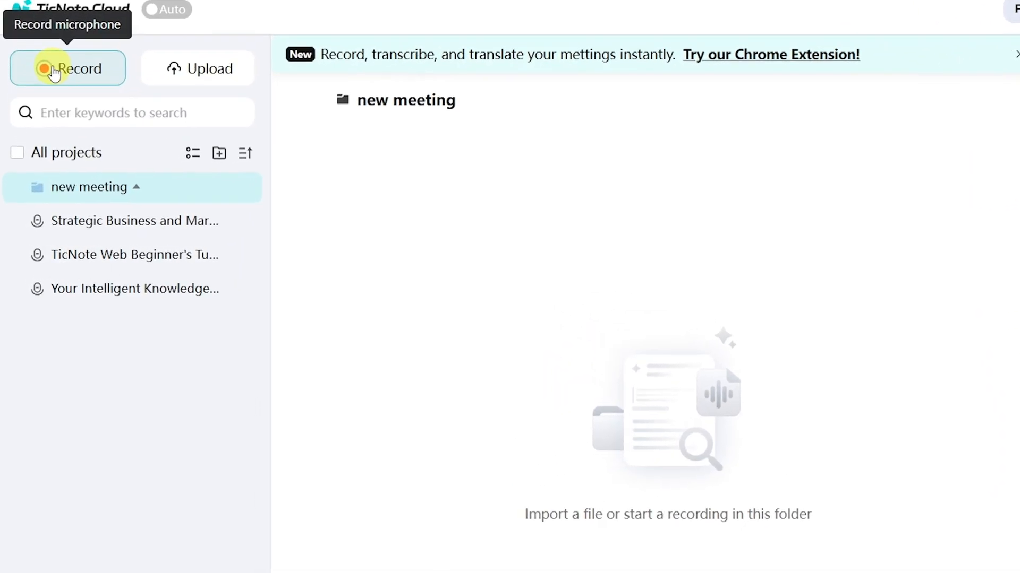
mouse_move(156, 78)
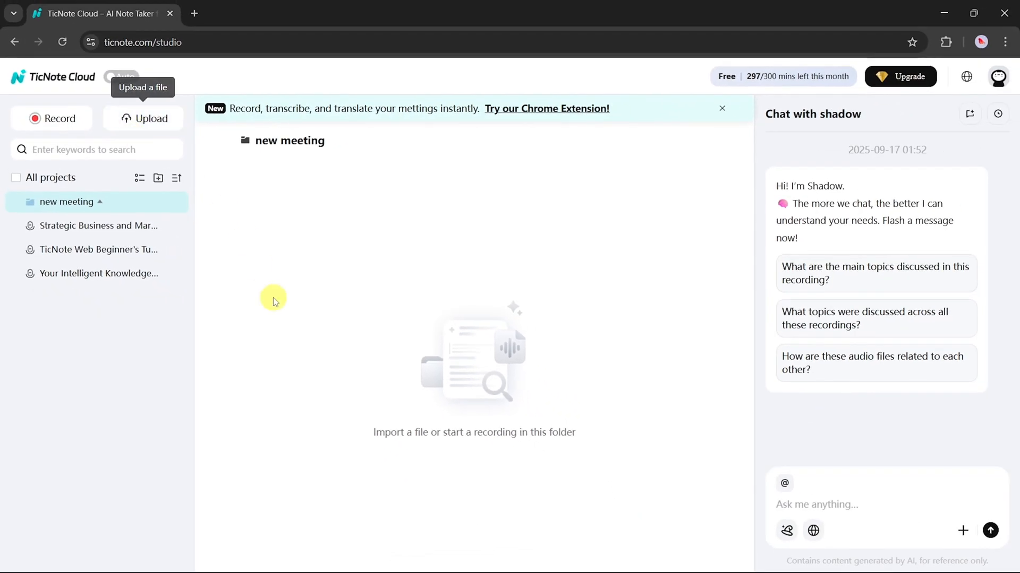
mouse_move(279, 308)
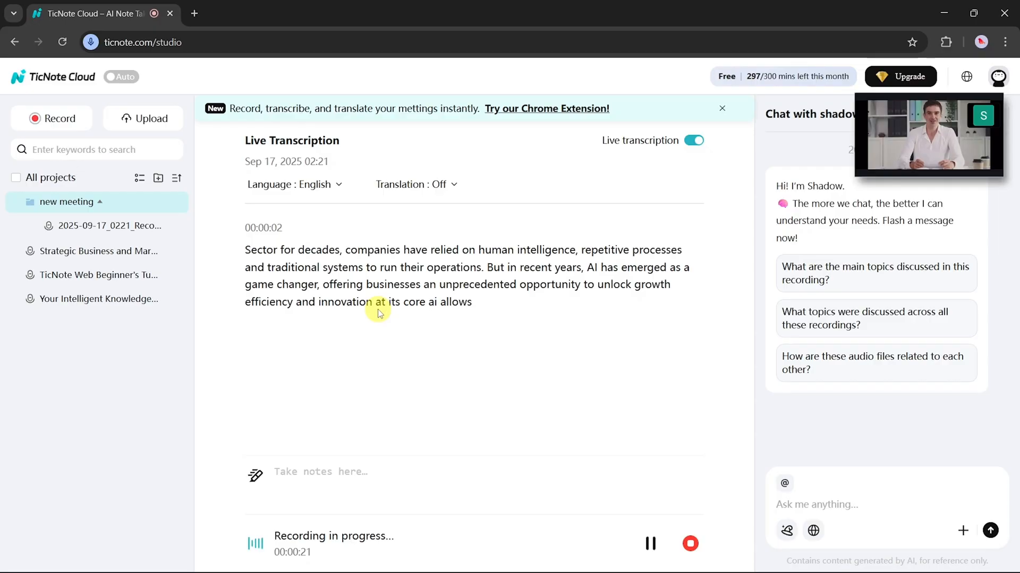
Keep English as the live transcription language from the Language dropdown
left_click(416, 184)
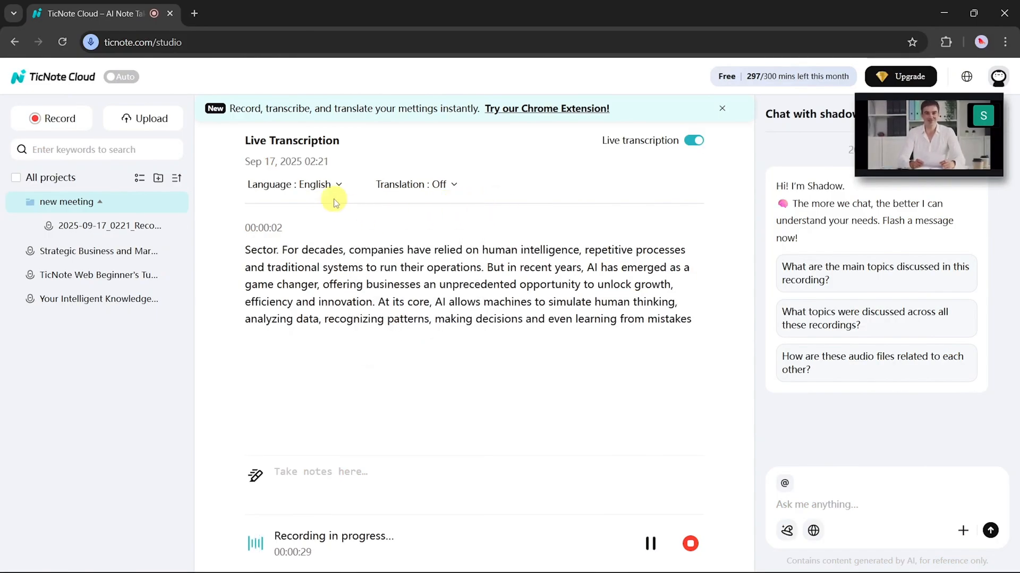
left_click(294, 183)
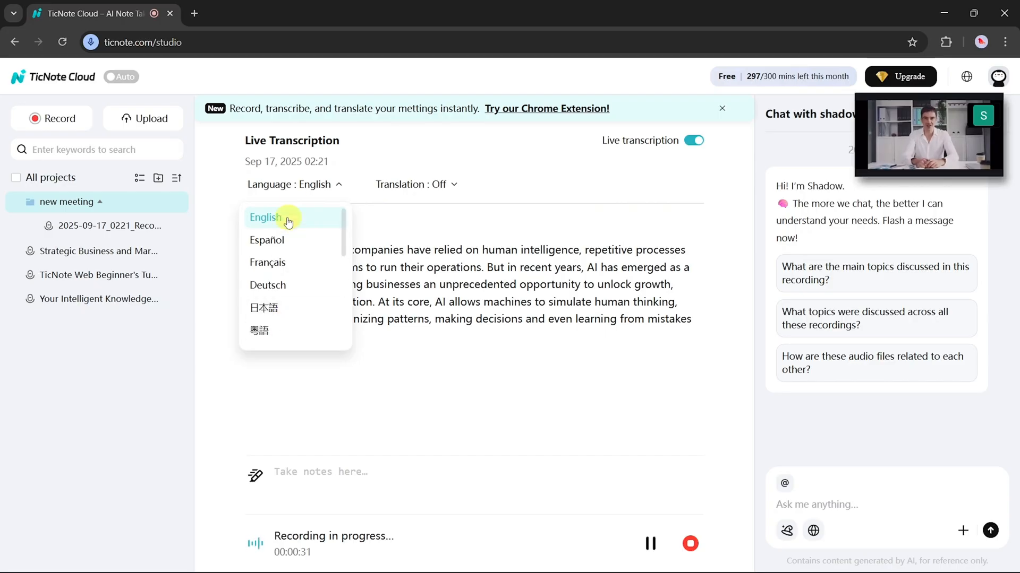
left_click(265, 216)
type("companies that embraces ai will survive")
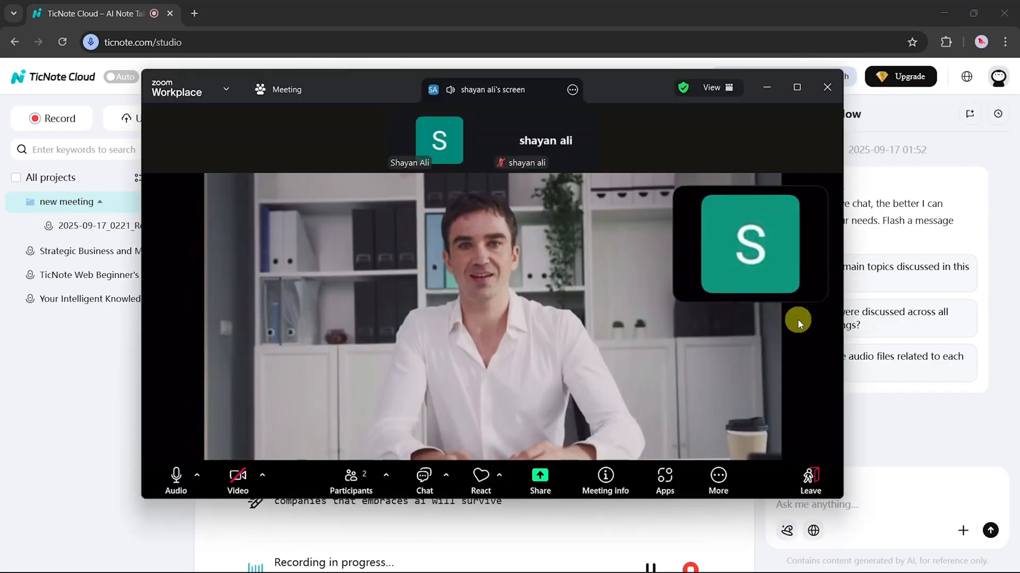
Move the Zoom video aside and stop the recording at 2:37, saving it
left_click(826, 87)
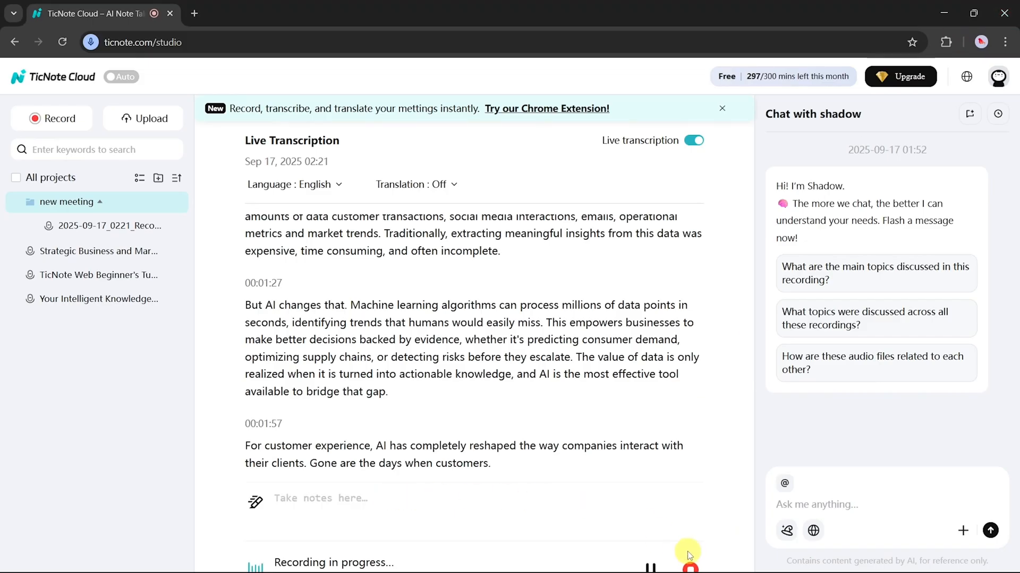
left_click(689, 567)
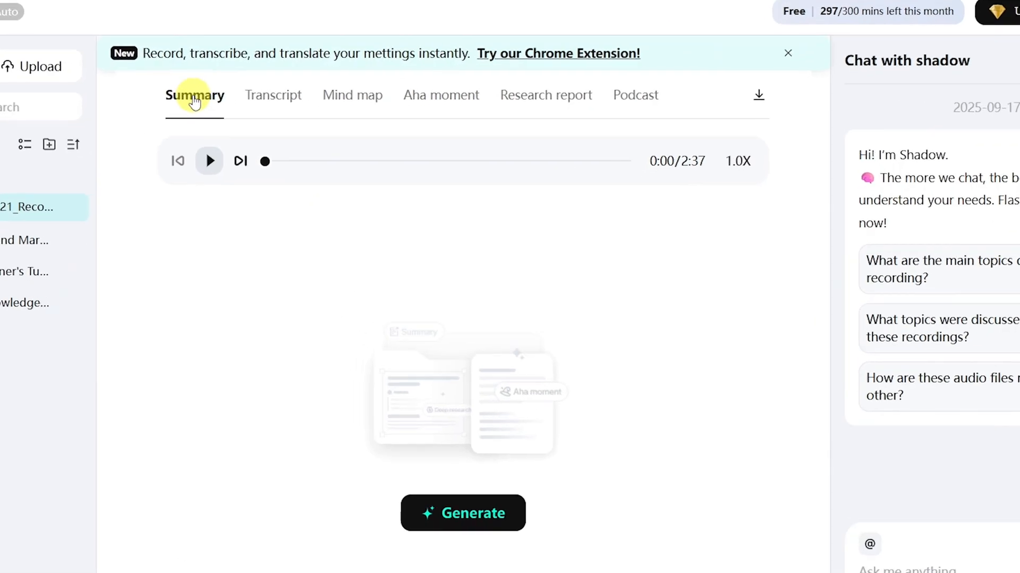
Browse the Mind map, Aha moment and Research report pages, then start AI note generation
left_click(352, 94)
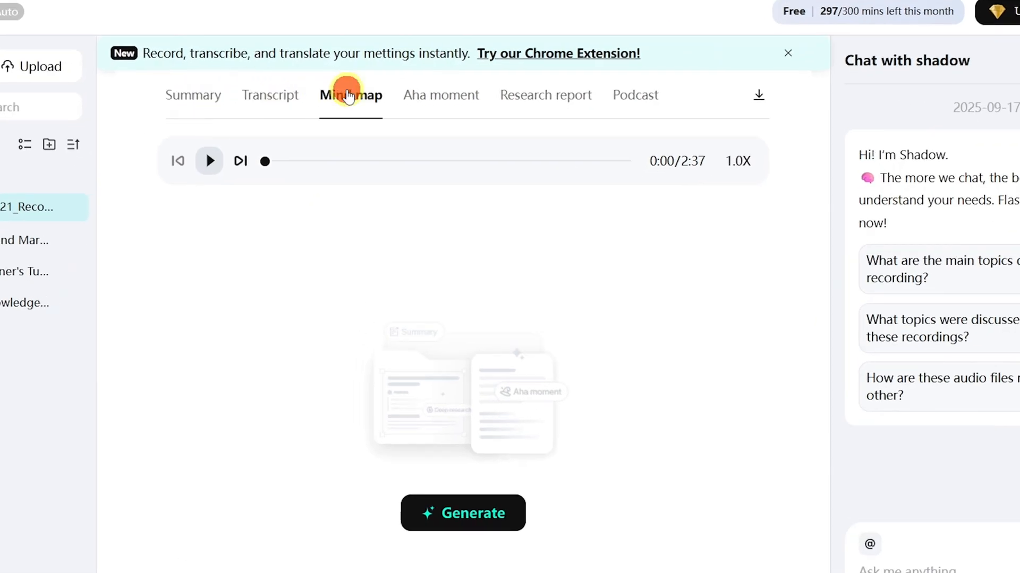
left_click(440, 95)
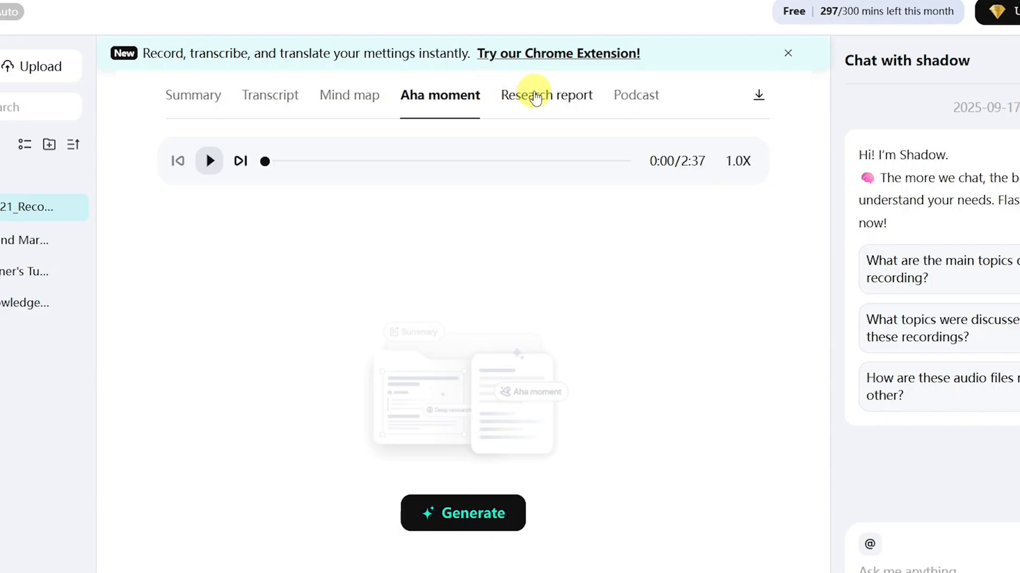
left_click(631, 98)
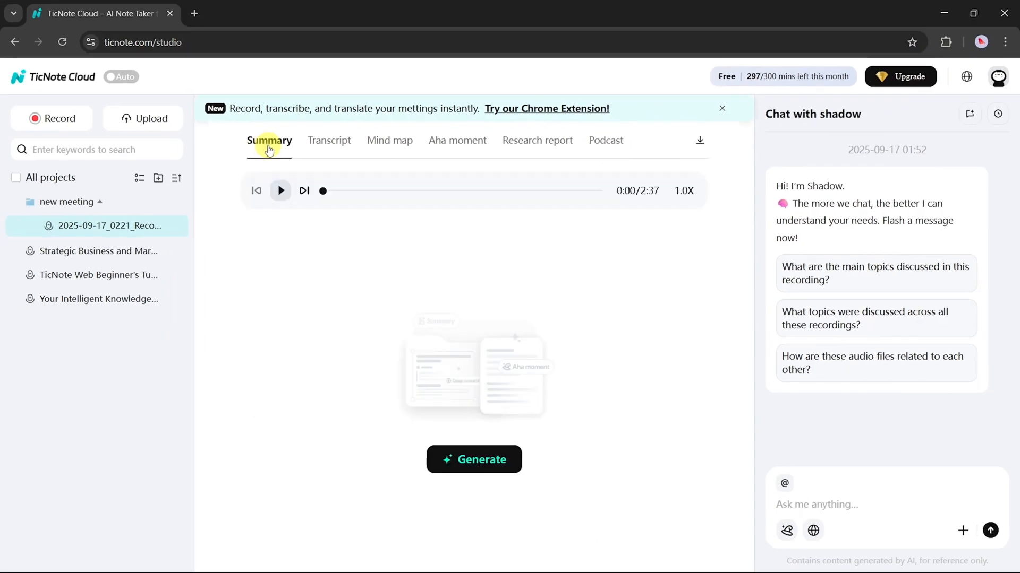
left_click(474, 459)
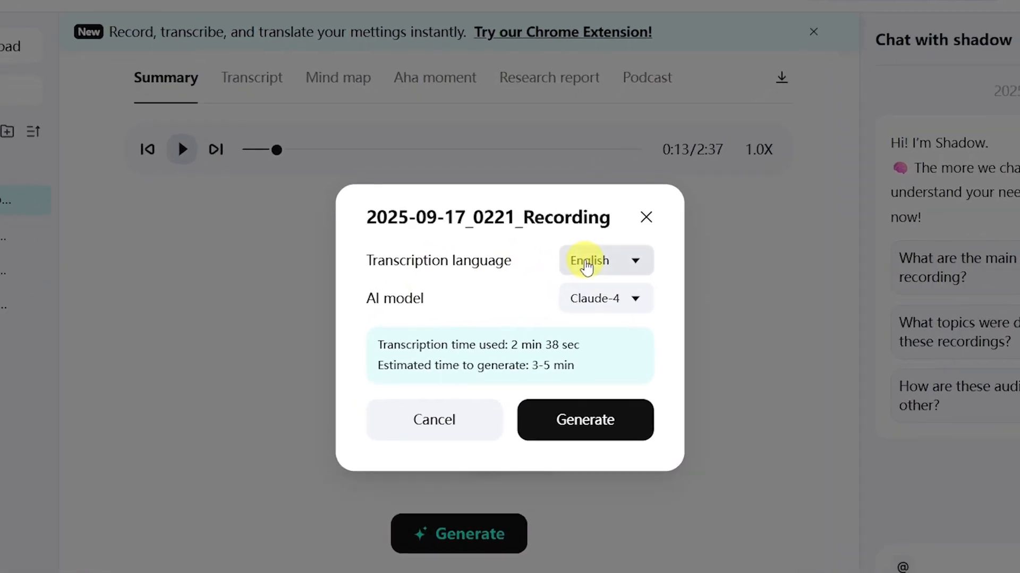
Confirm English transcription and the Claude-4 model for generating the recording's notes
left_click(604, 260)
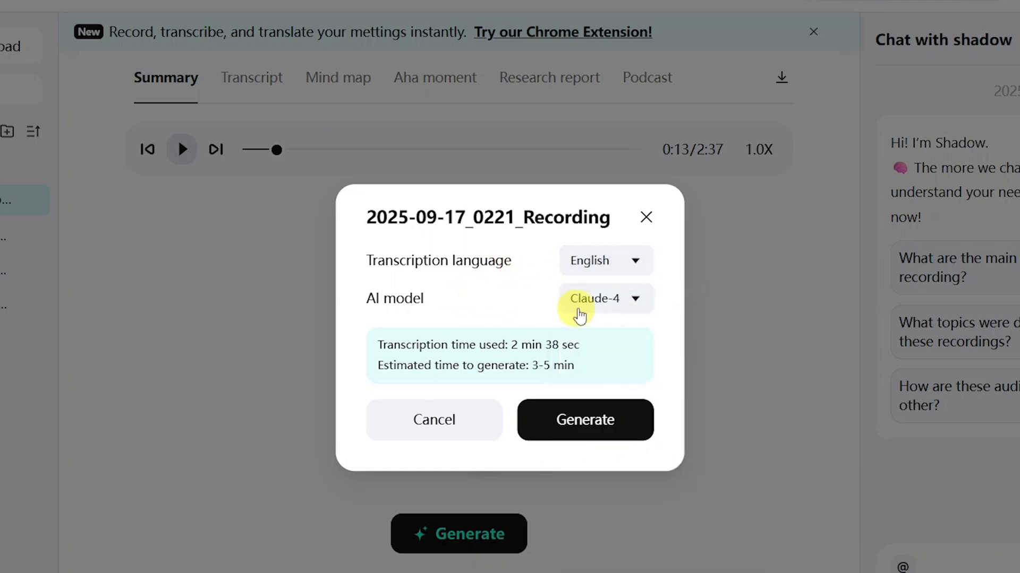
left_click(604, 299)
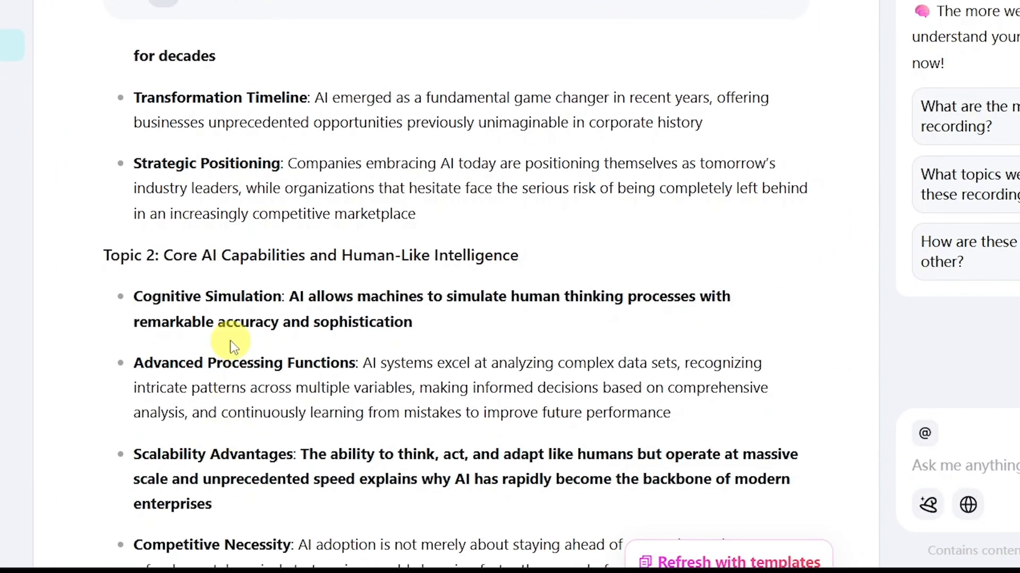
scroll("down", 3)
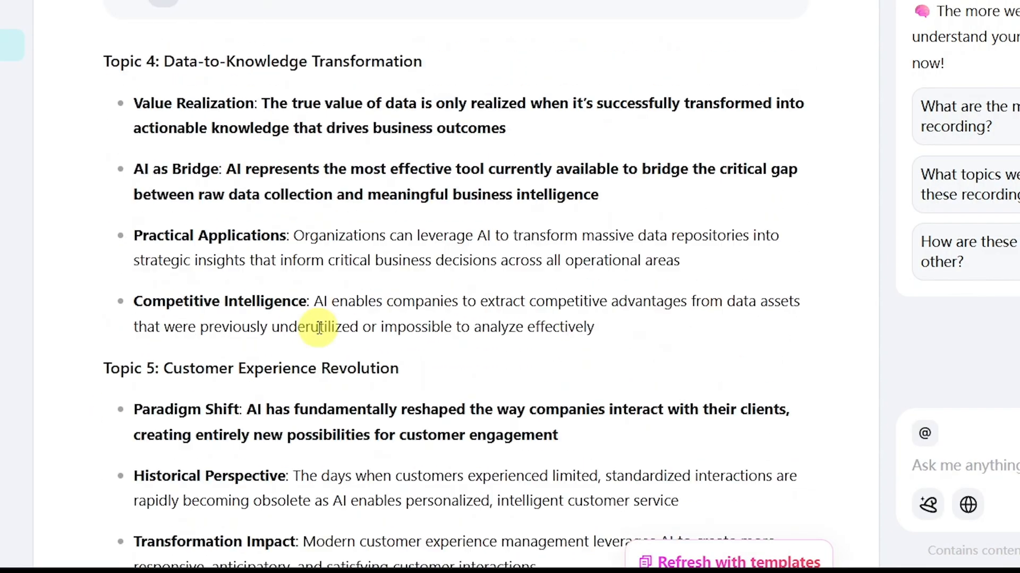
scroll("down", 3)
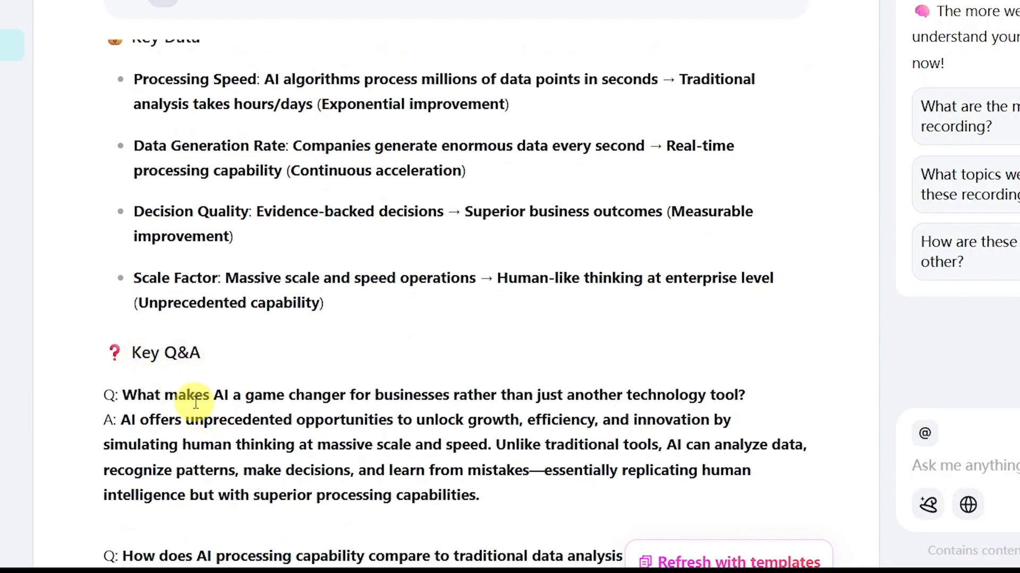
scroll("down", 3)
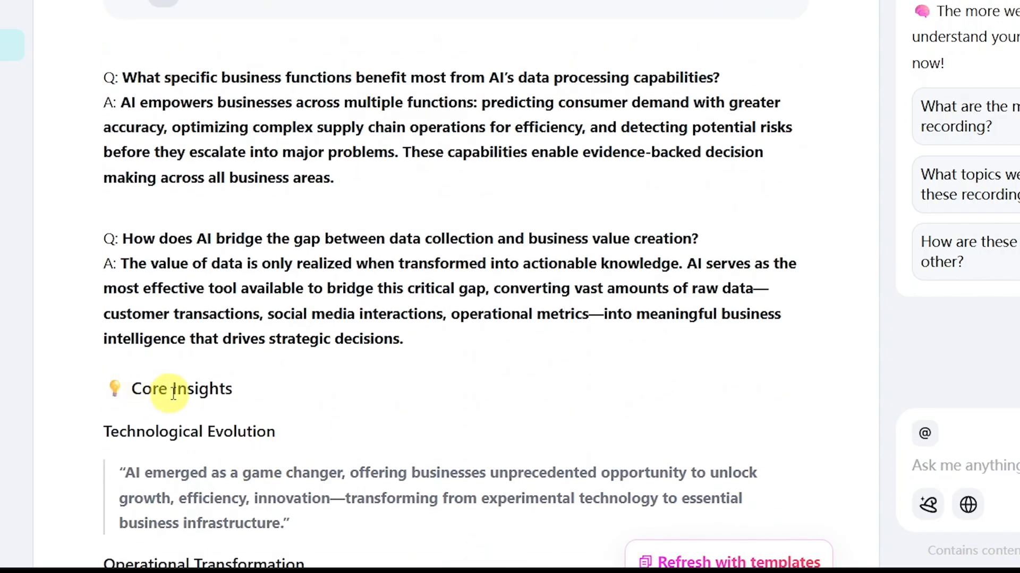
scroll("down", 3)
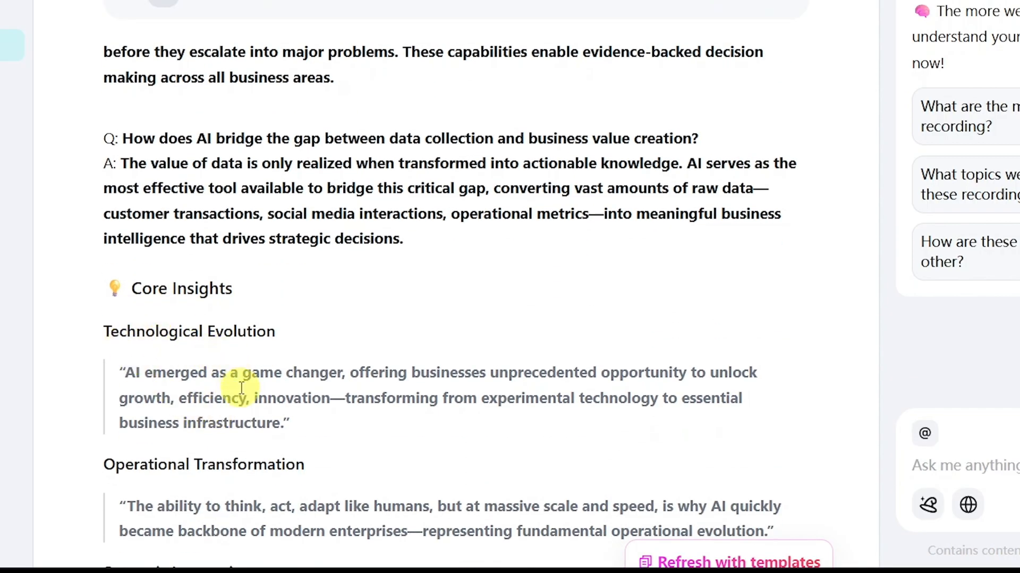
scroll("down", 3)
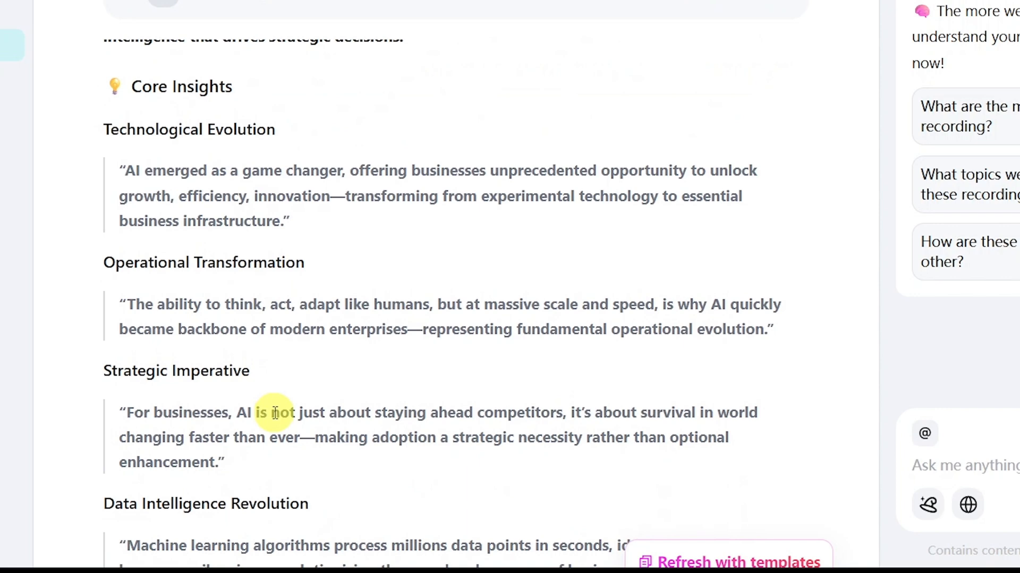
scroll("down", 3)
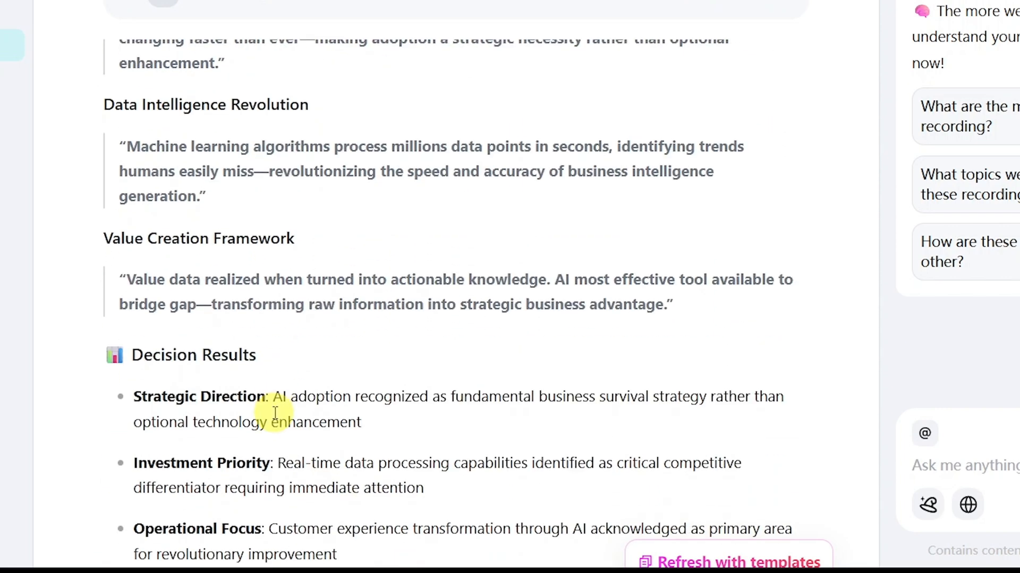
mouse_move(202, 370)
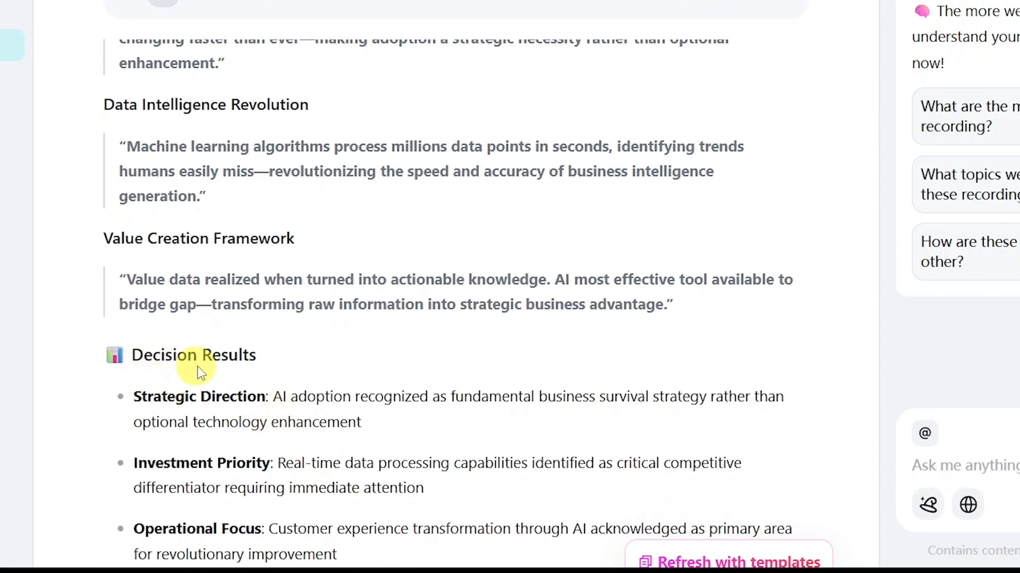
scroll("down", 3)
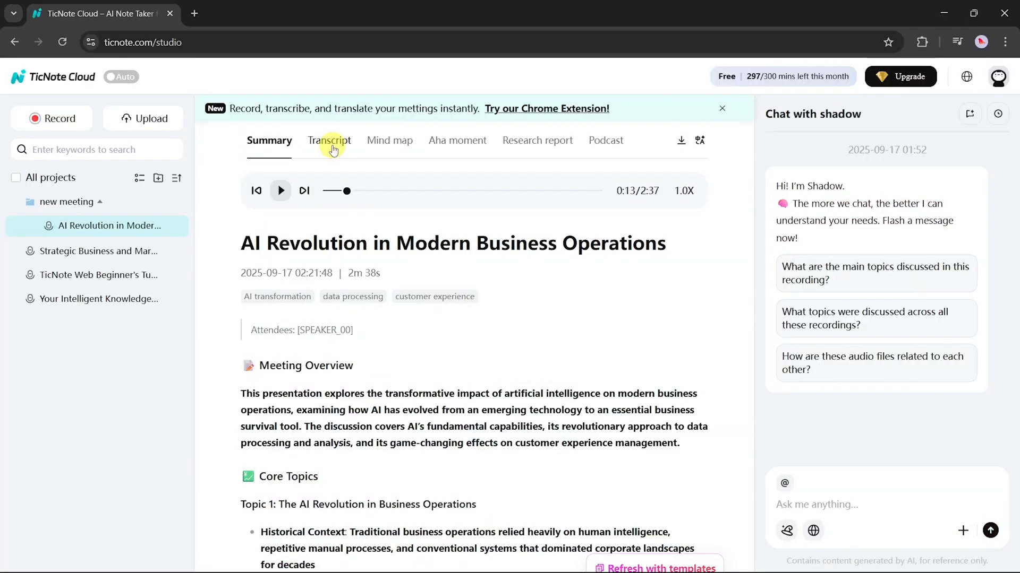
Show the speaker-labelled transcript, then the recording's mind map
left_click(328, 140)
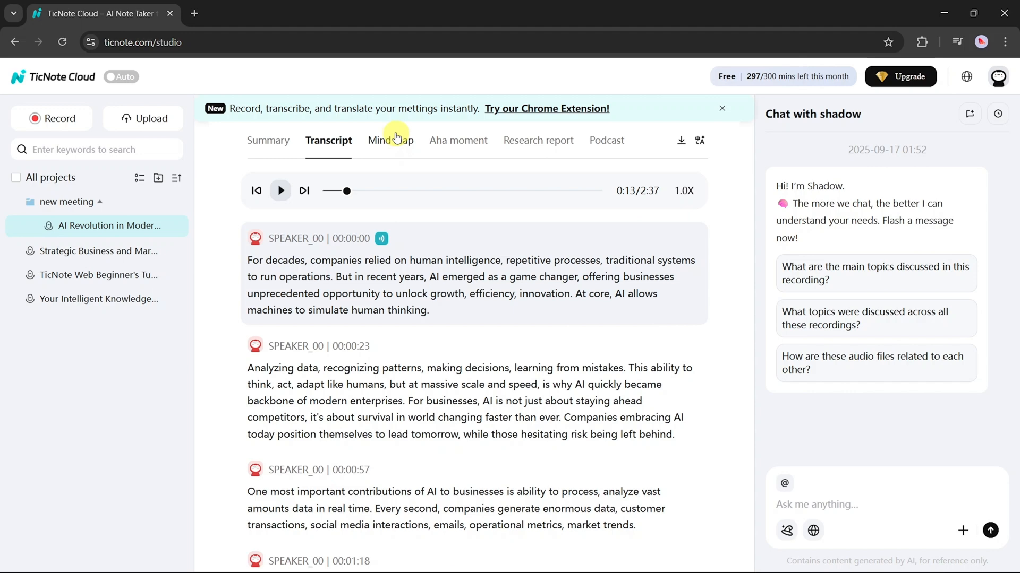
left_click(389, 140)
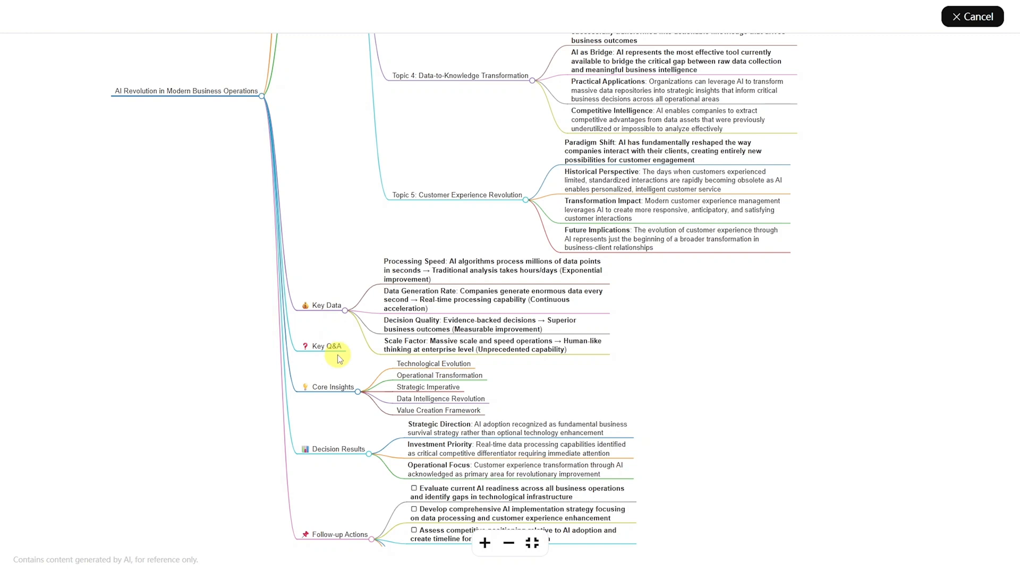
Enlarge the AI Revolution mind map to fill the whole screen
left_click(971, 16)
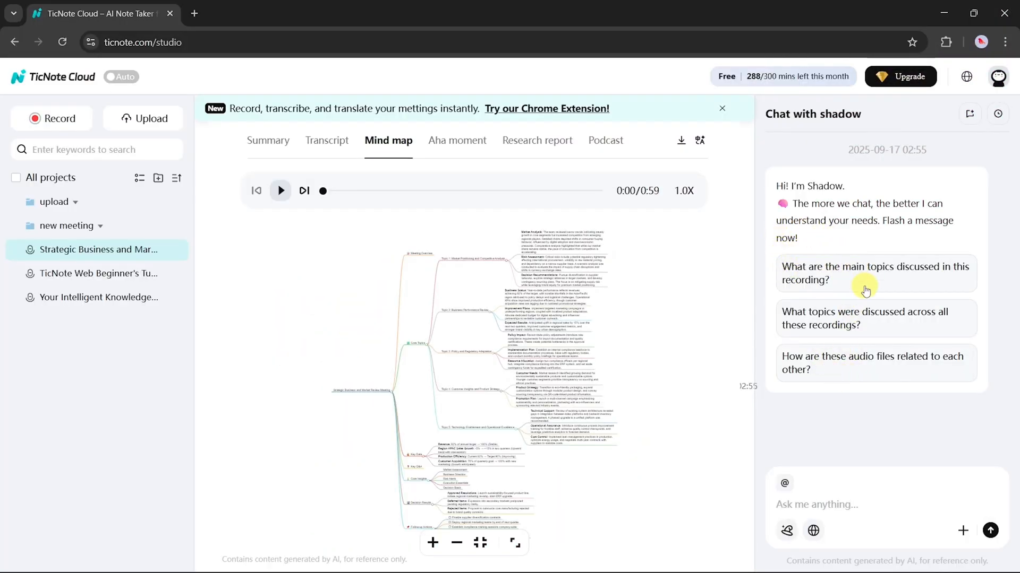
mouse_move(837, 497)
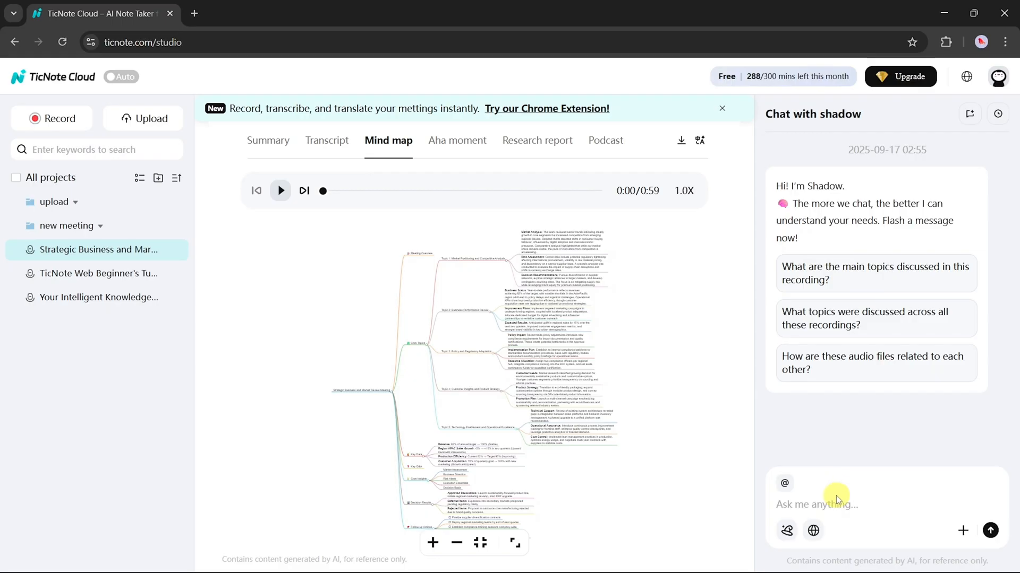
mouse_move(832, 493)
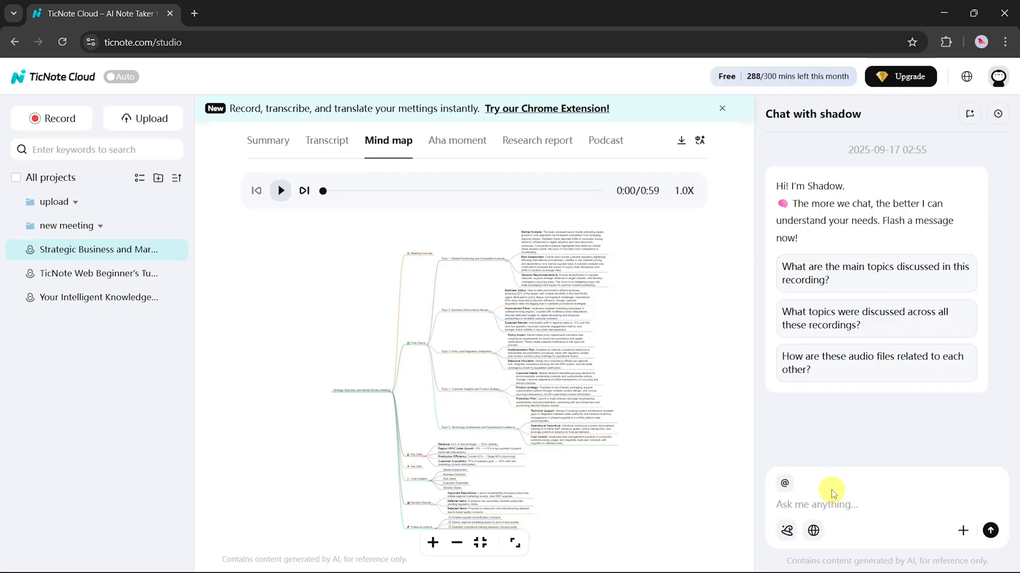
Reopen the 2:37 'AI Revolution in Modern Business Operations' recording showing its mind map
type("short 2 line conclusi")
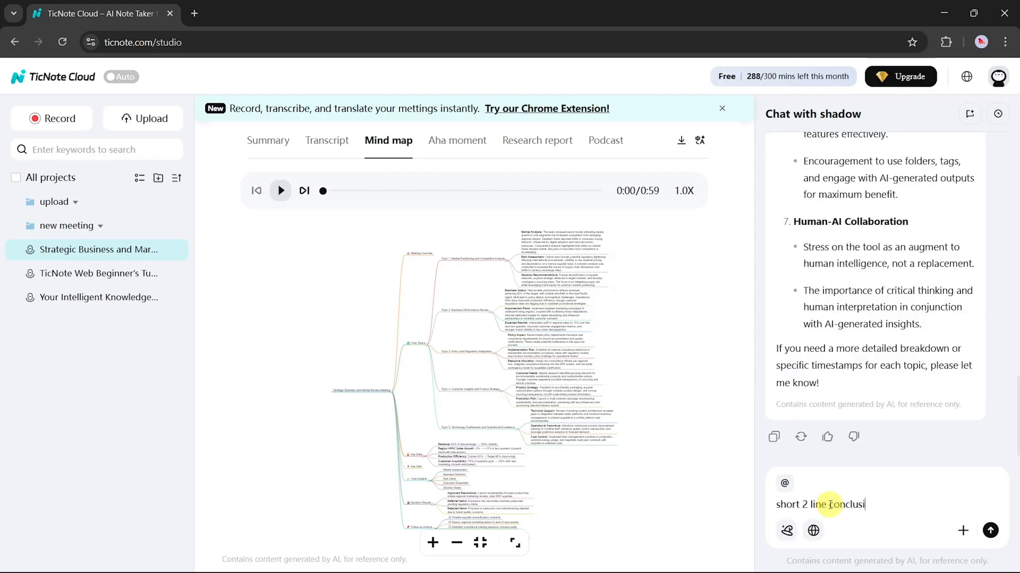
left_click(989, 530)
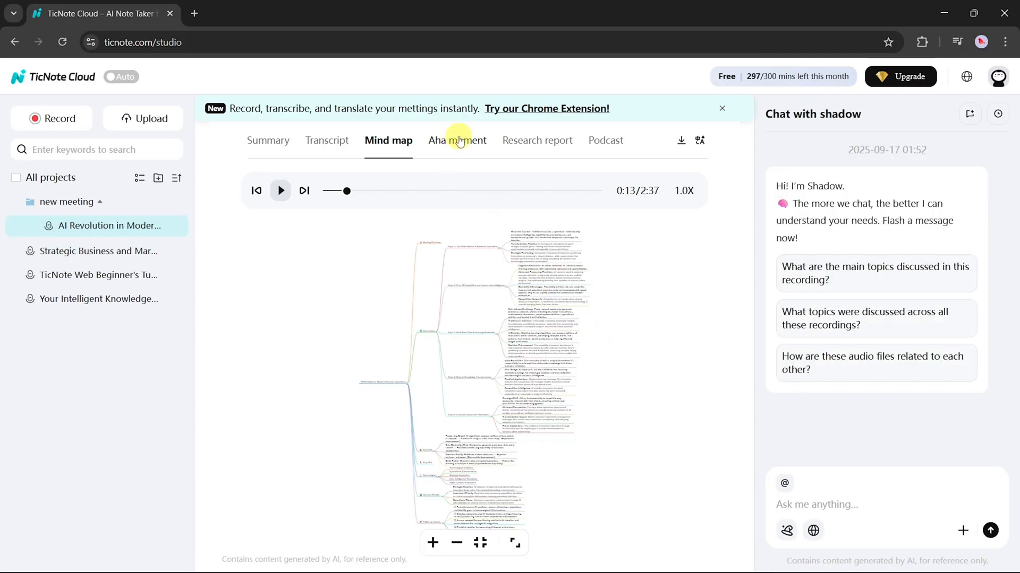
Review the Aha moment insights and start research on the AI transformation topic
left_click(455, 140)
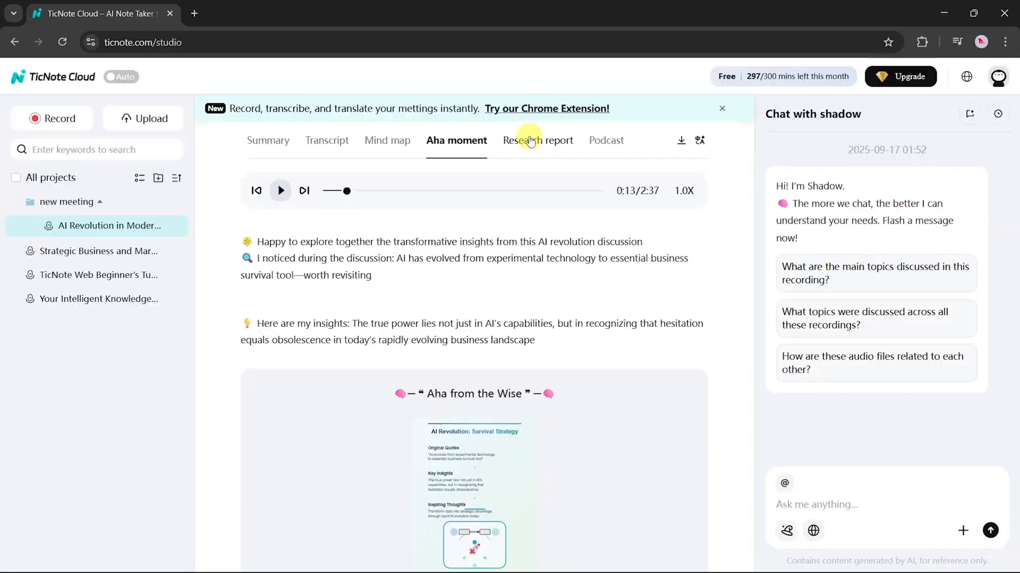
left_click(538, 140)
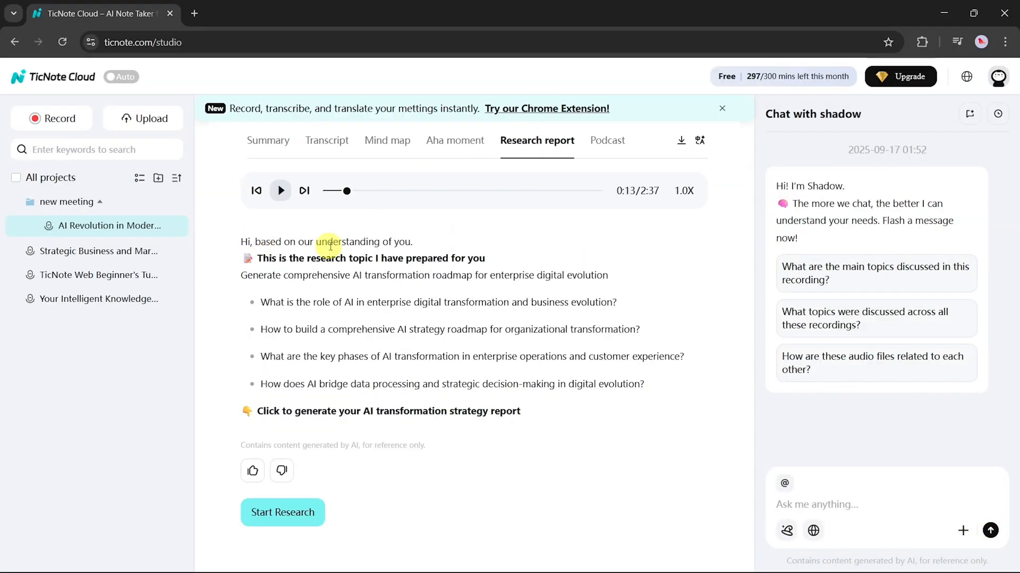
mouse_move(376, 426)
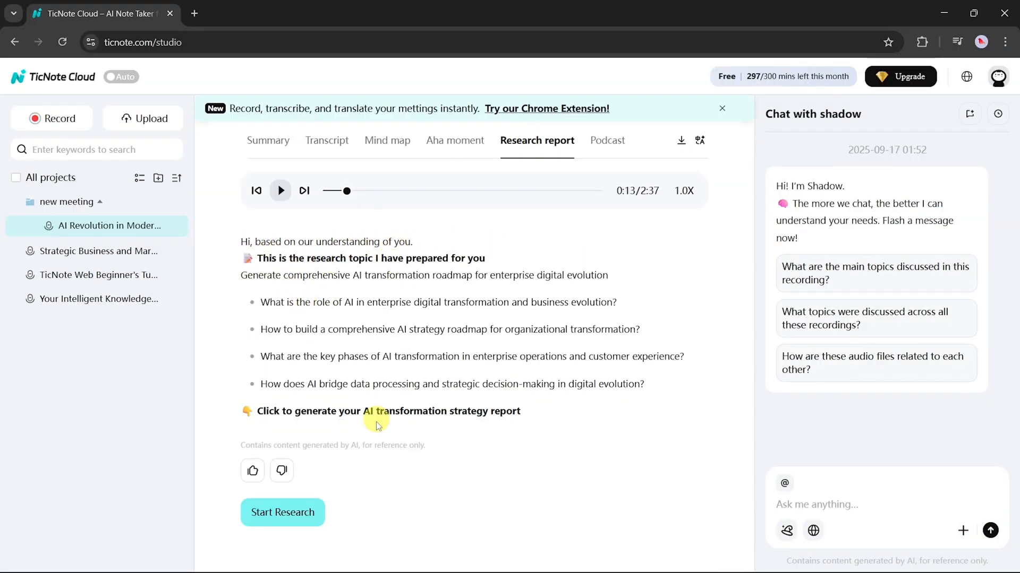
left_click(282, 512)
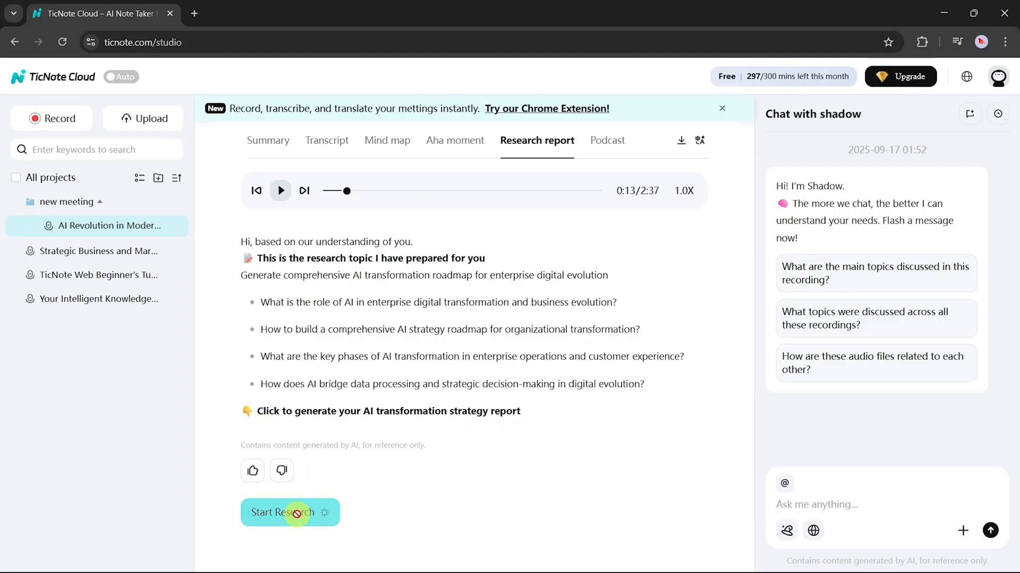
Read through the generated AI transformation report's roadmap and phased adoption sections
left_click(289, 512)
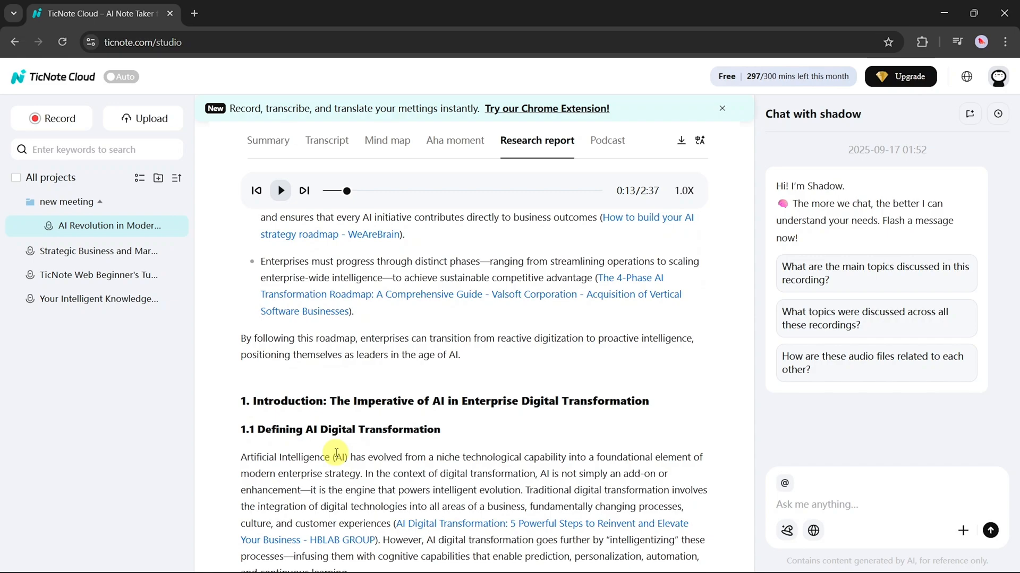
scroll("down", 3)
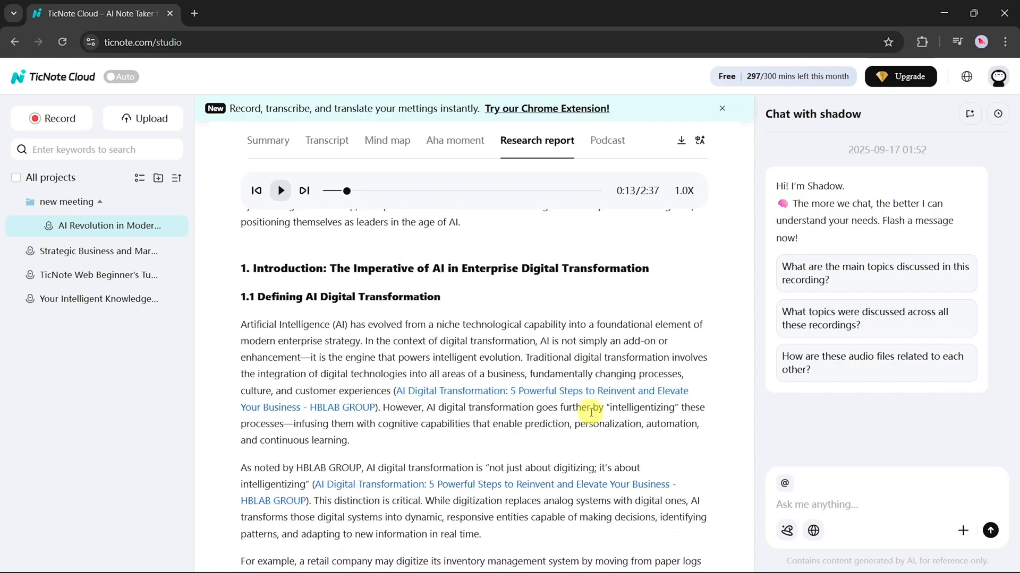
scroll("down", 3)
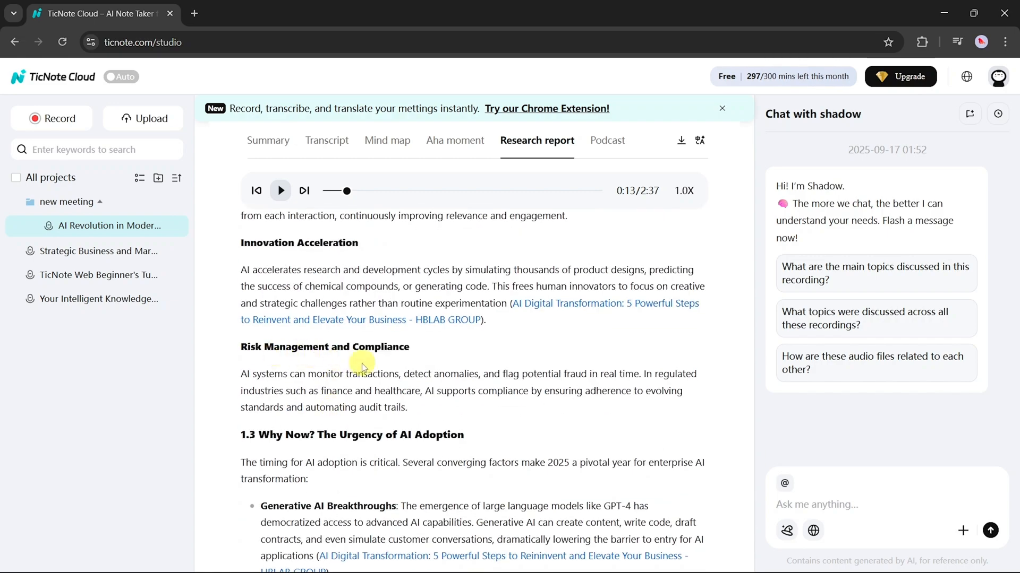
scroll("down", 3)
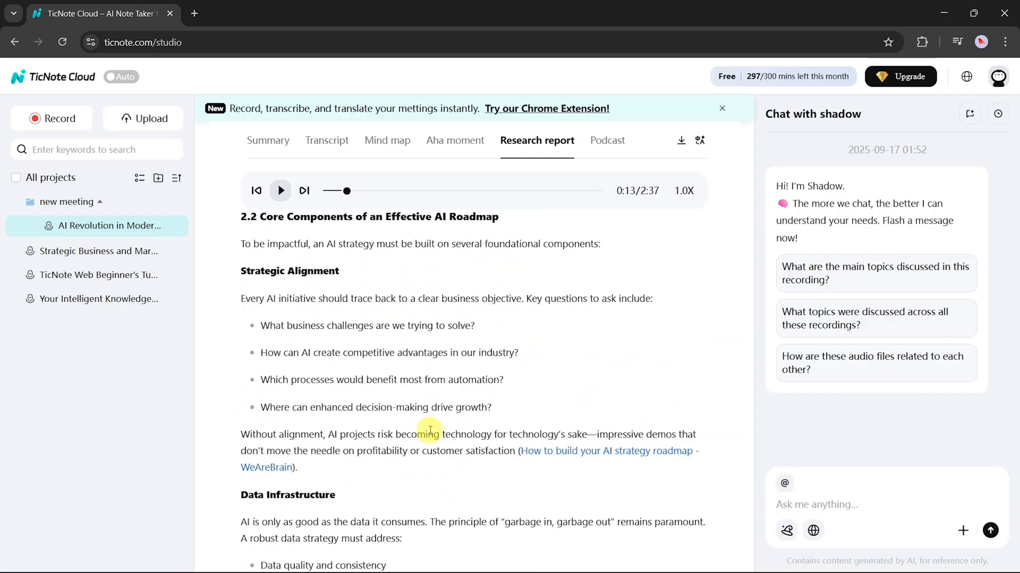
scroll("down", 3)
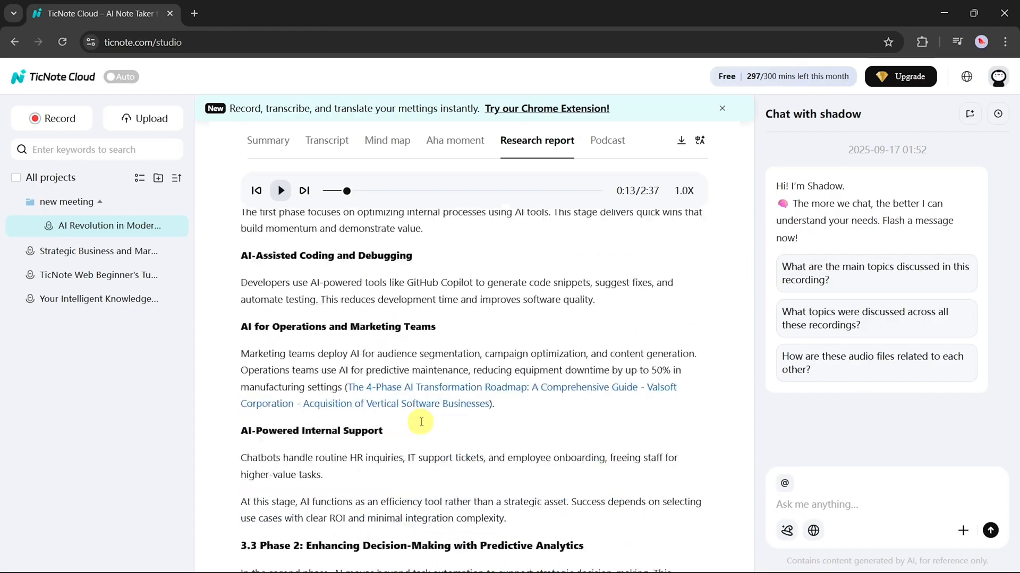
scroll("down", 3)
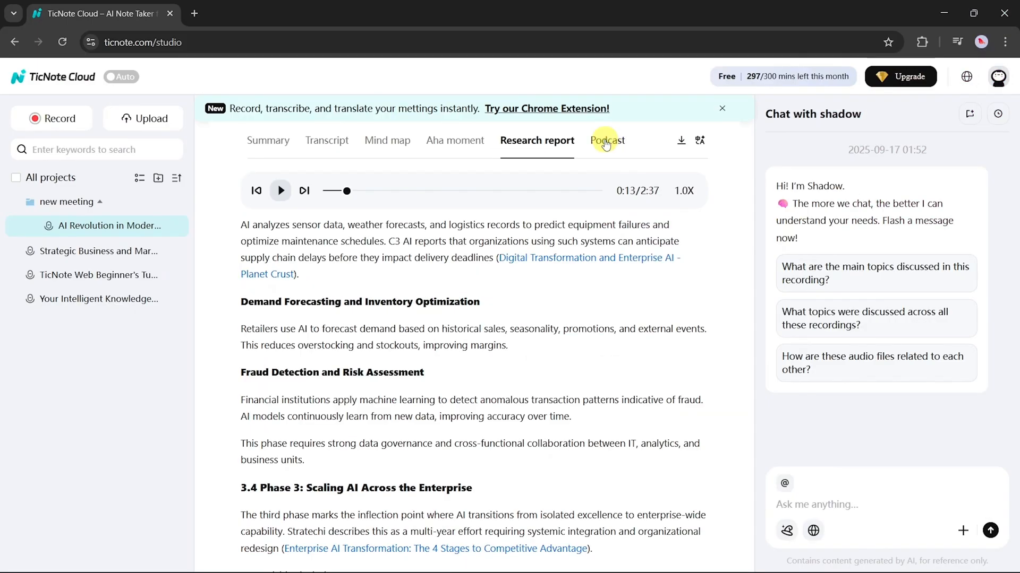
Generate the 2:56 AI Revolution podcast and play its dialogue
left_click(603, 140)
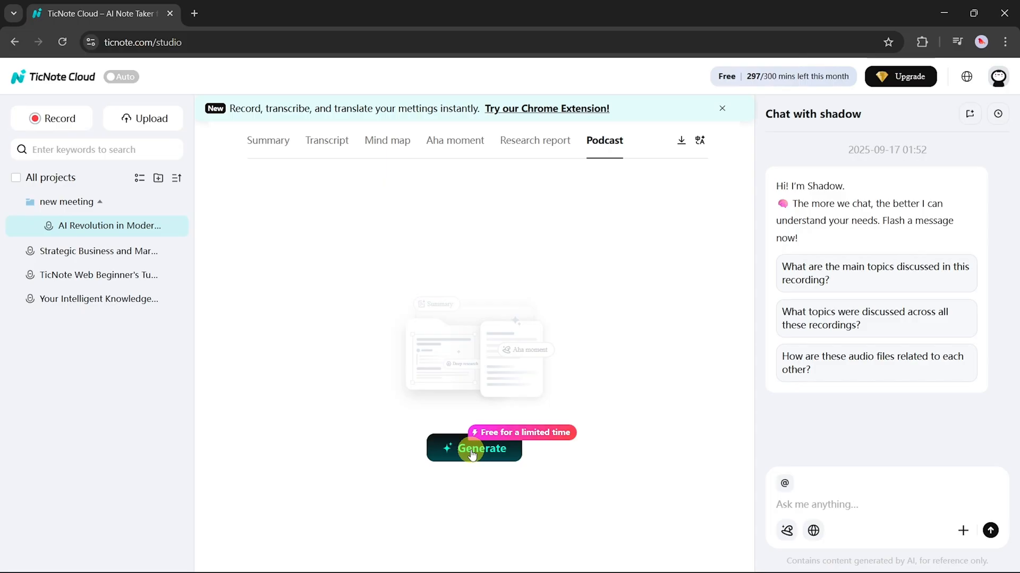
left_click(474, 448)
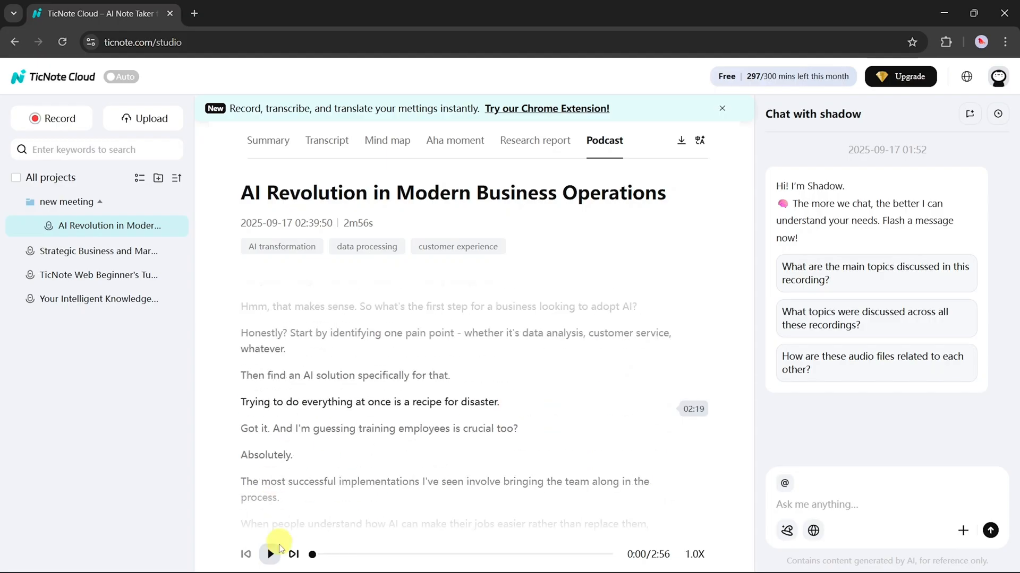
left_click(269, 554)
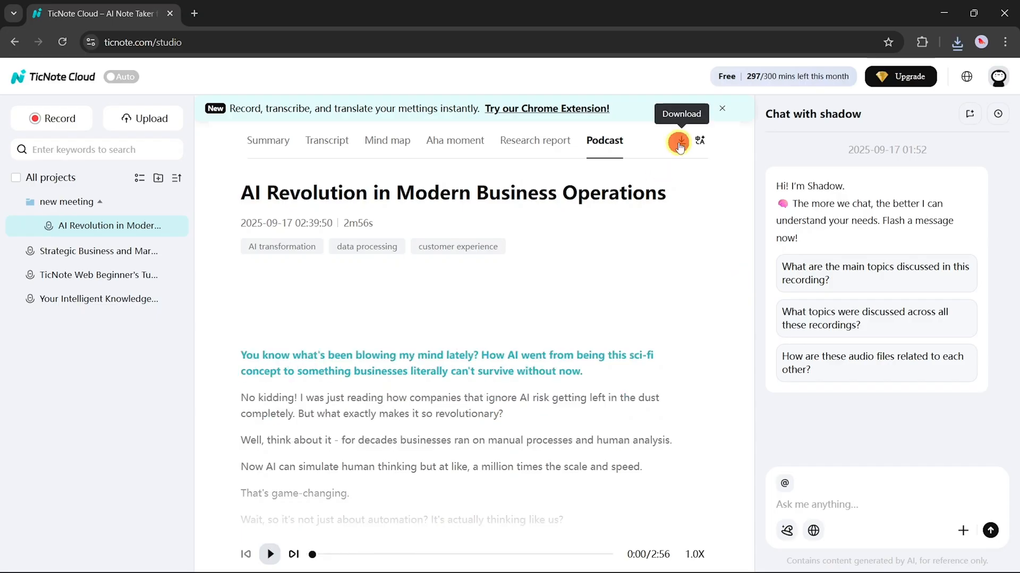
Export the recording's audio as MP3, then go to the empty 'upload' folder
left_click(679, 140)
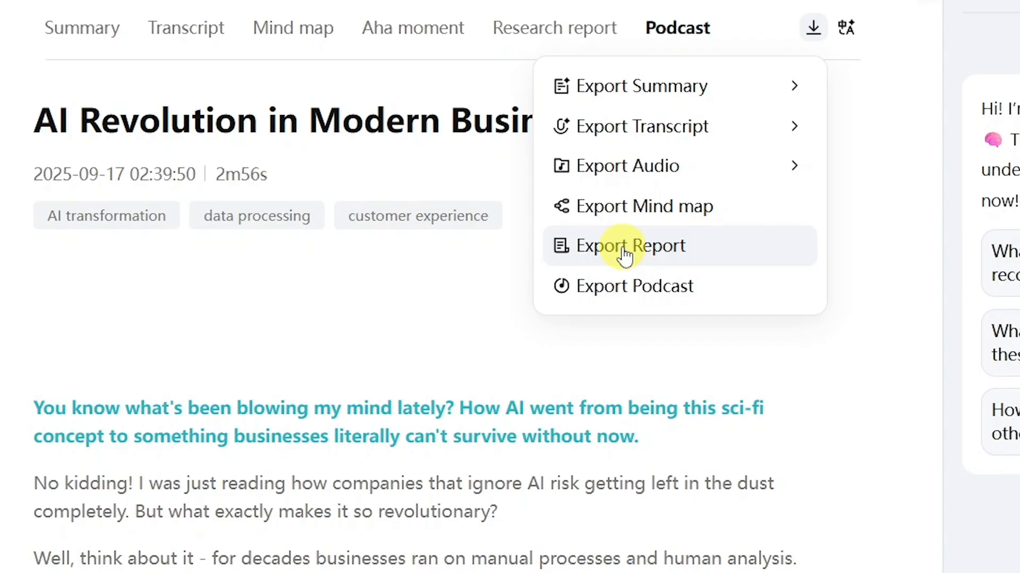
mouse_move(639, 85)
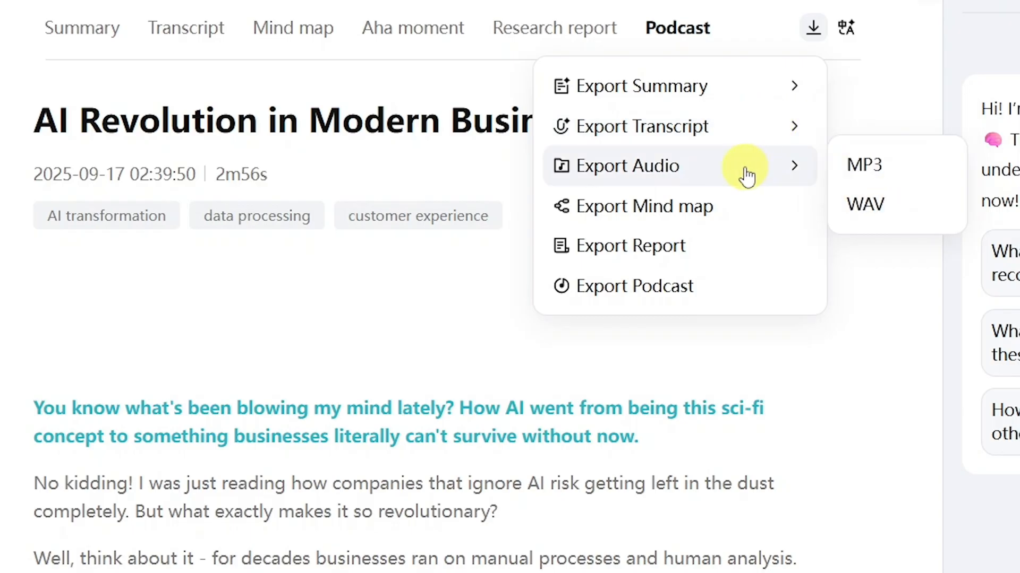
mouse_move(853, 159)
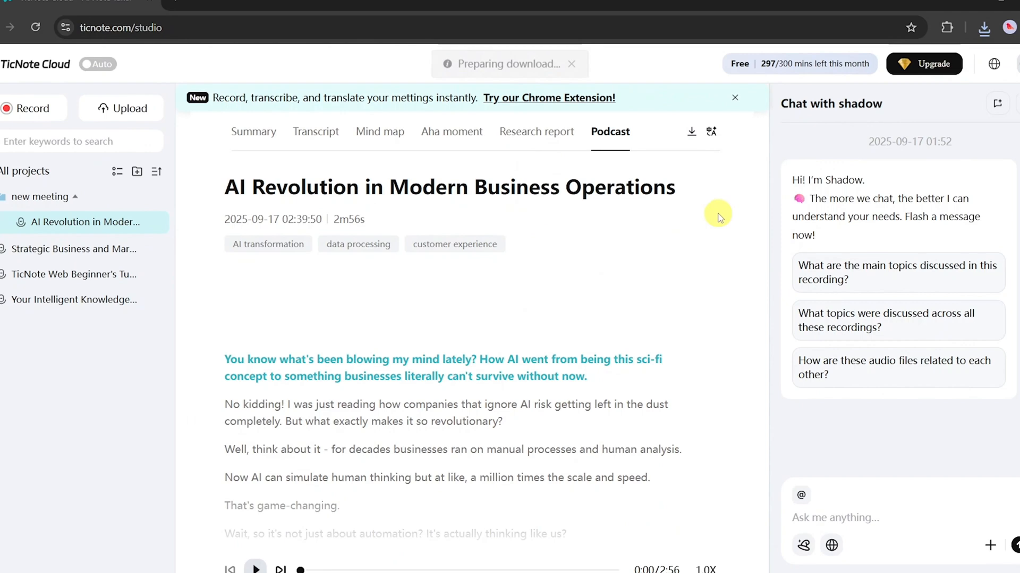
left_click(142, 118)
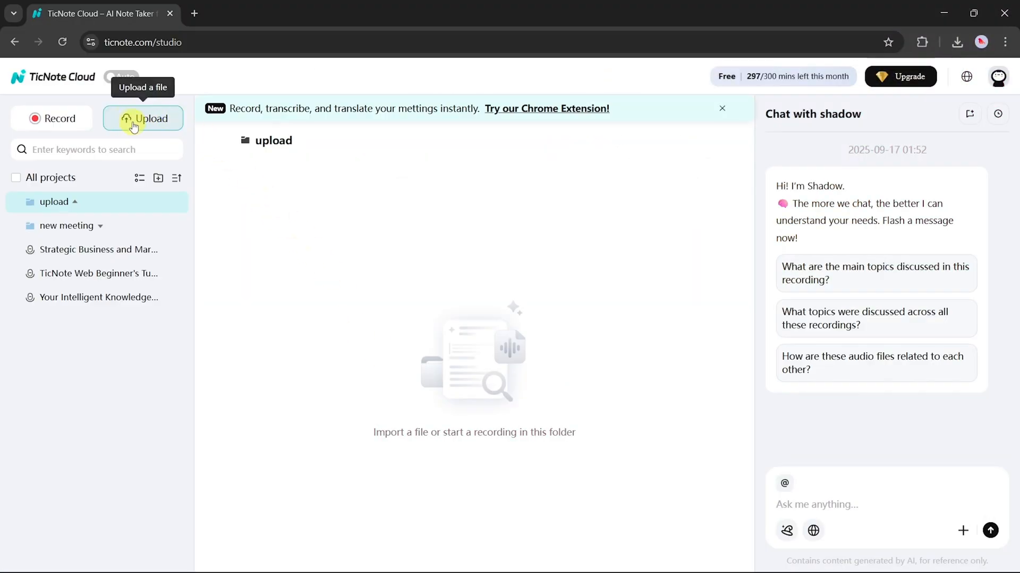
Upload the exported AI Revolution MP3 into 'upload' and open the 2:37 recording
left_click(144, 118)
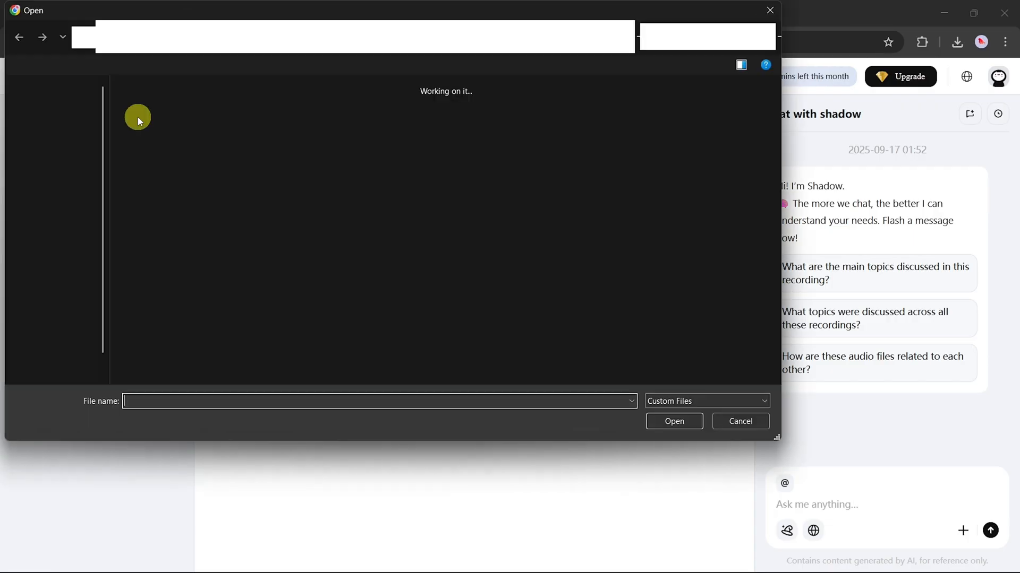
left_click(673, 422)
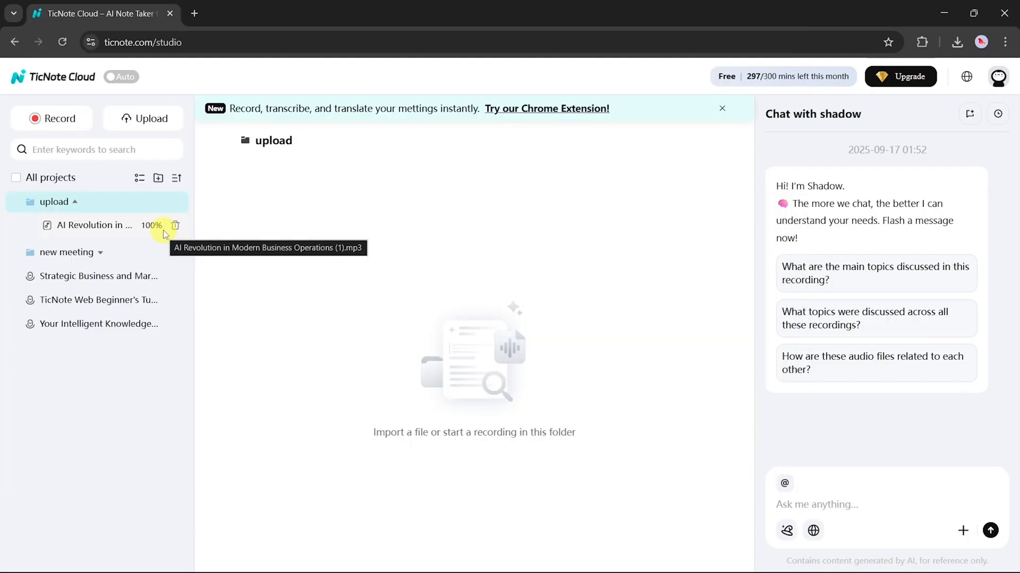
left_click(91, 226)
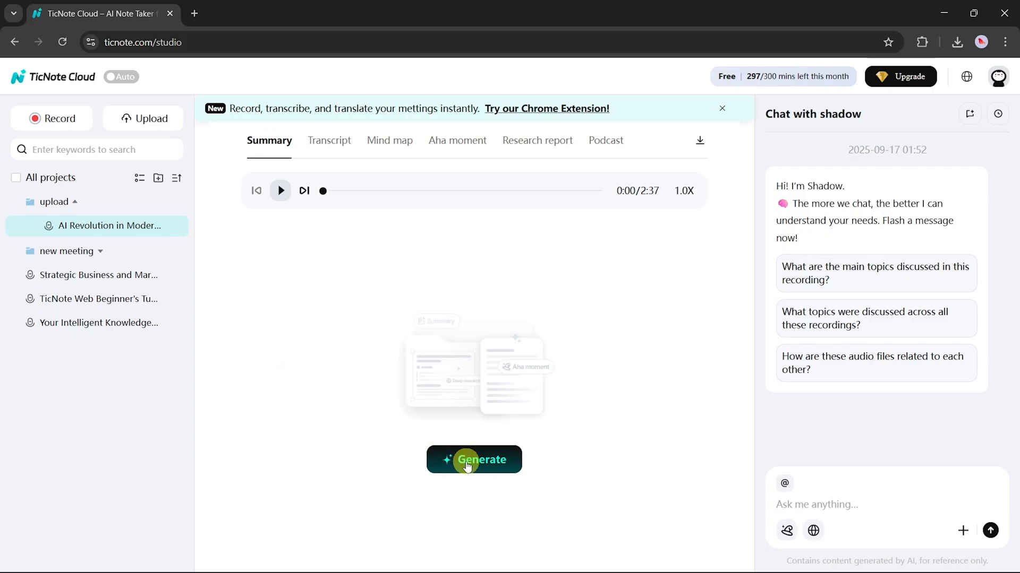
mouse_move(294, 131)
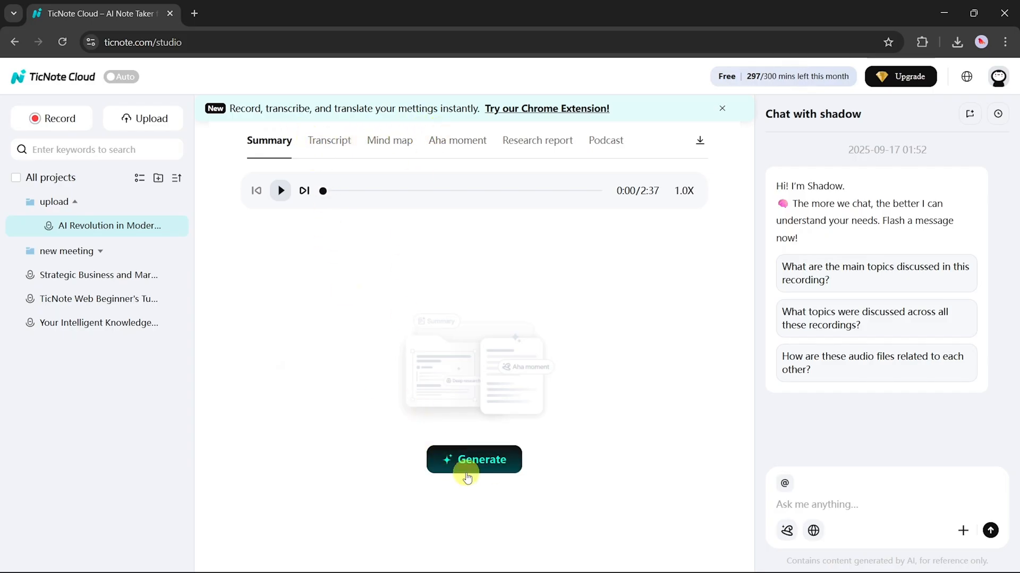
Start AI note generation for the 2:37 recording in English with Claude-4
left_click(474, 460)
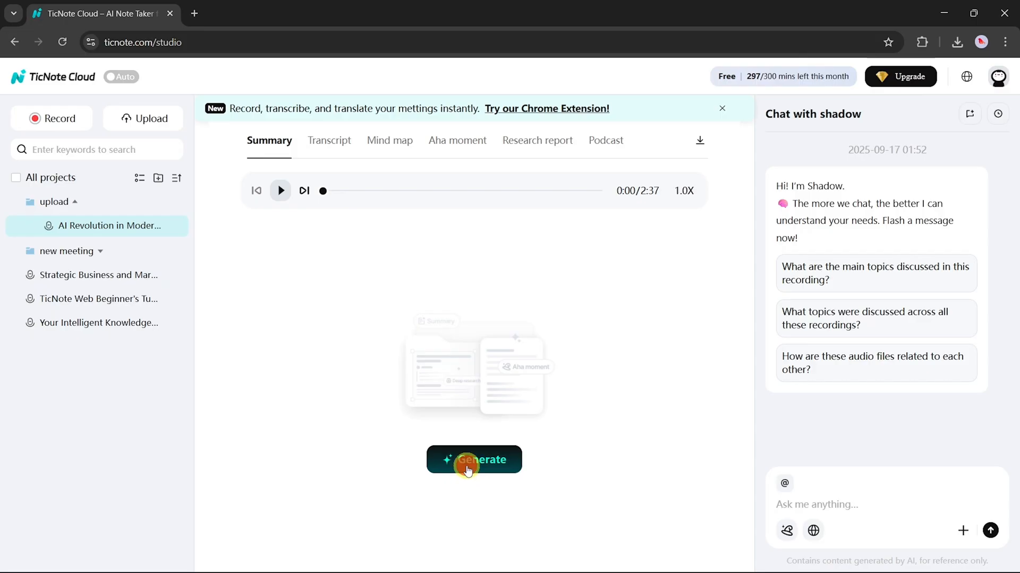
left_click(474, 460)
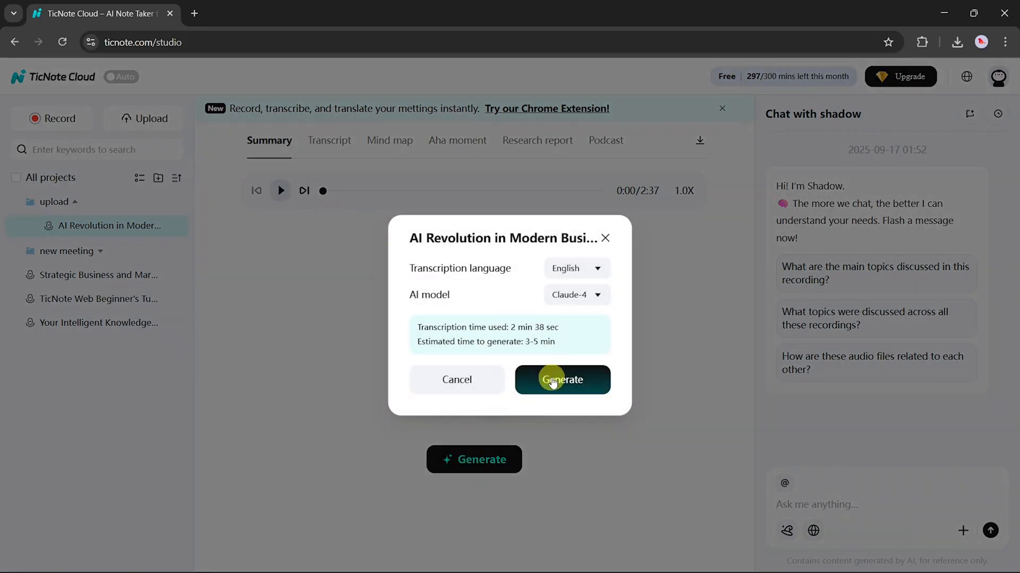
left_click(561, 380)
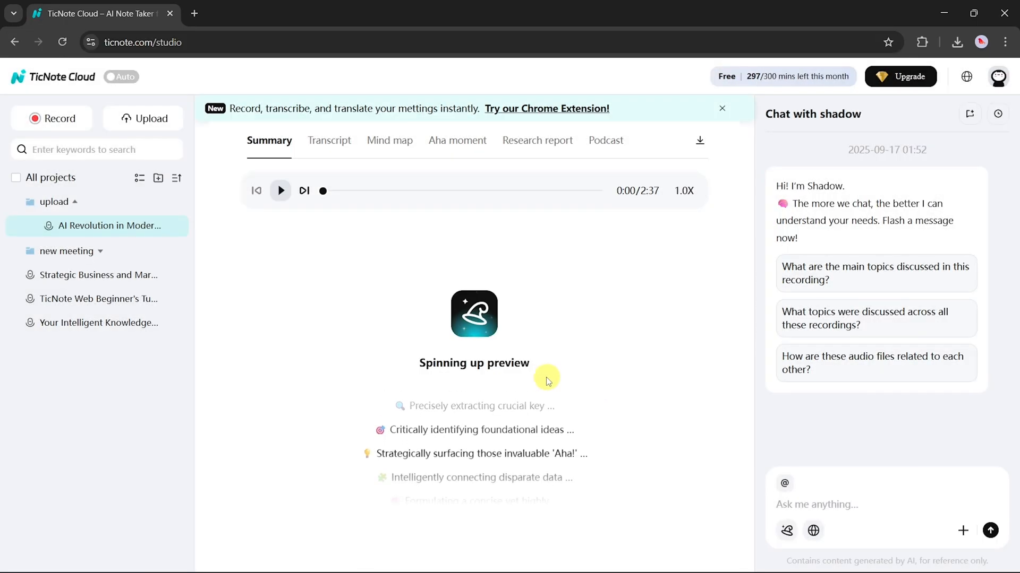